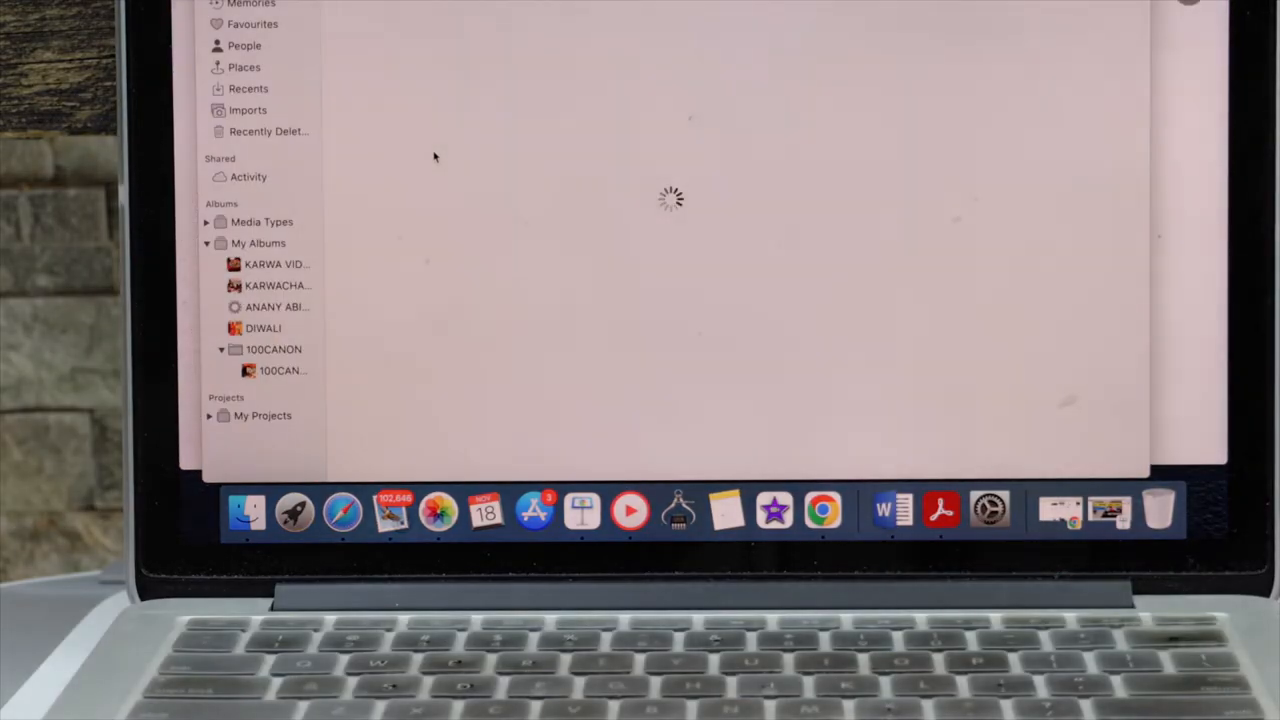
Step: Select the toy photo in the Photos library for printing
{"action": "left_click", "coordinate": [248, 110]}
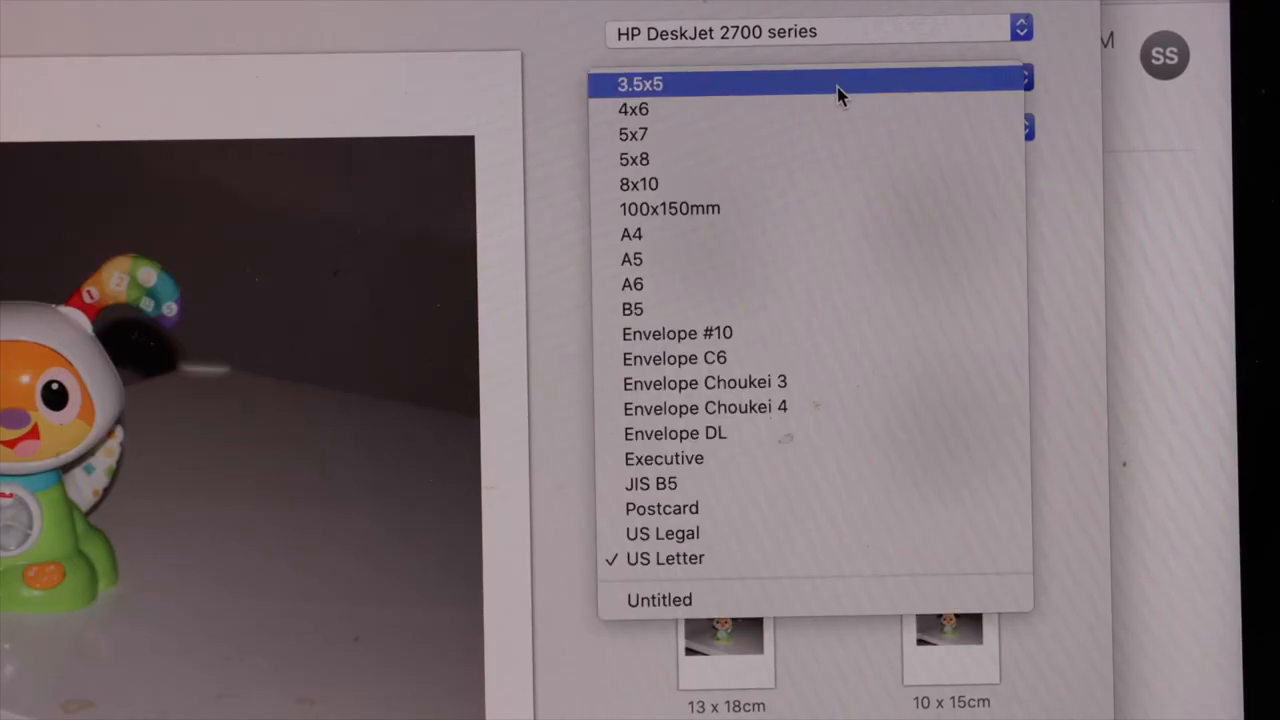
Step: Choose the 5x7 print size for the HP DeskJet 2700
{"action": "left_click", "coordinate": [633, 134]}
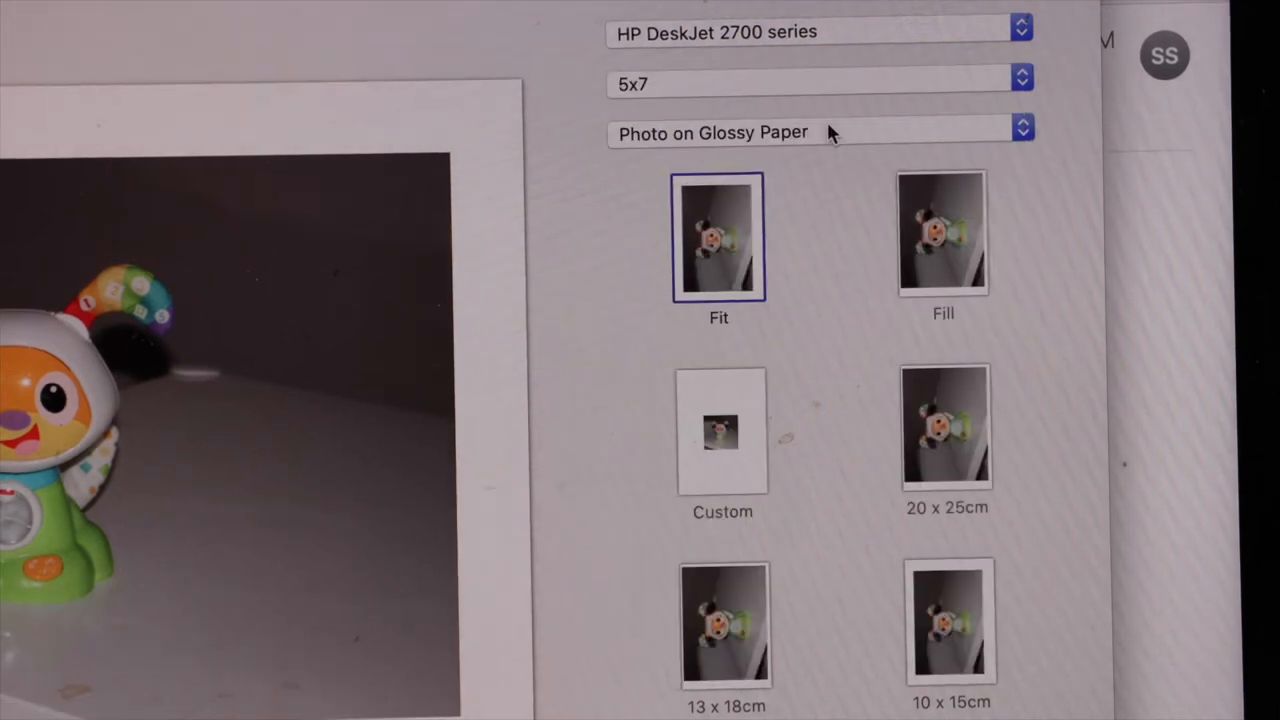
{"action": "scroll", "scroll_direction": "down", "scroll_amount": 3}
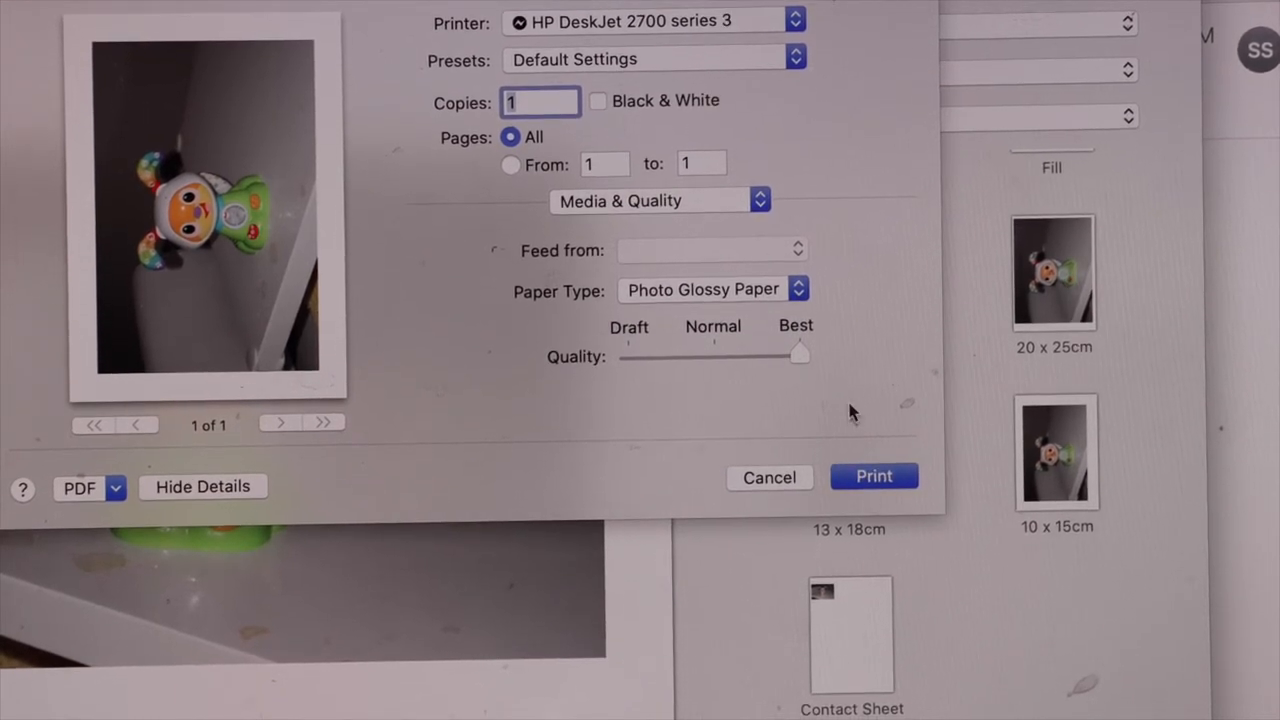
Step: Print the toy photo on Photo Glossy Paper at Best quality
{"action": "left_click", "coordinate": [872, 476]}
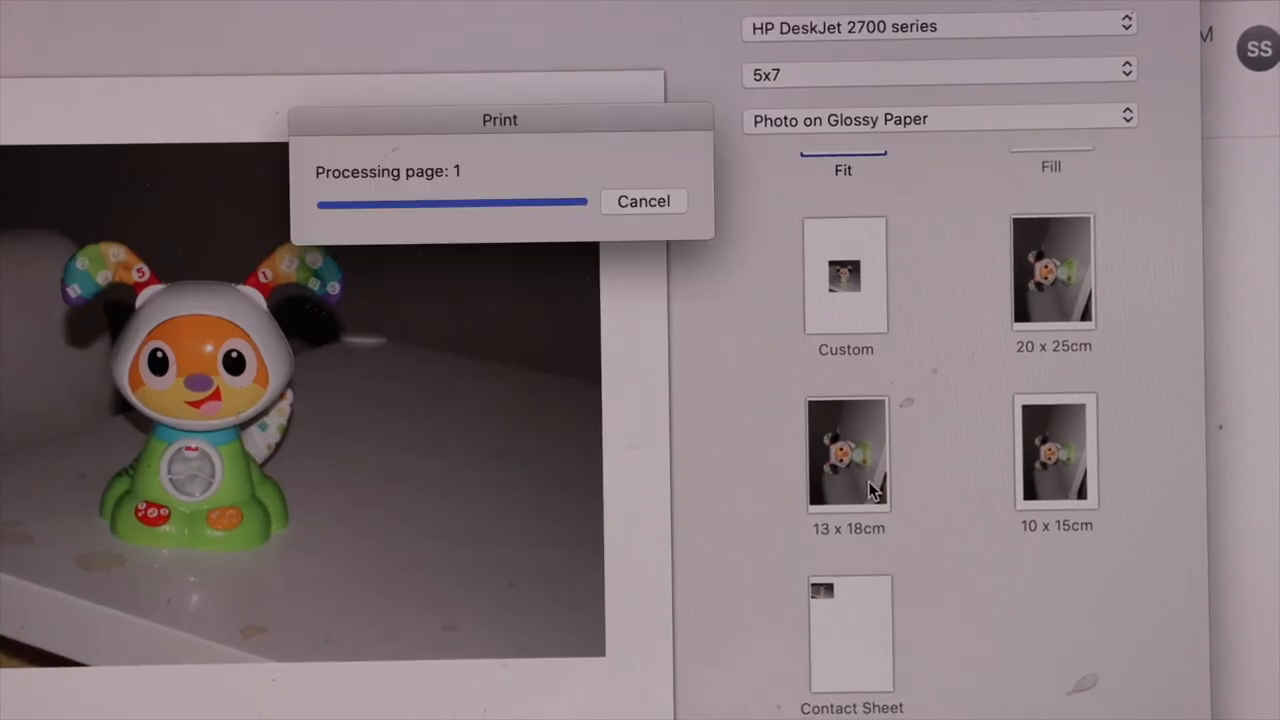